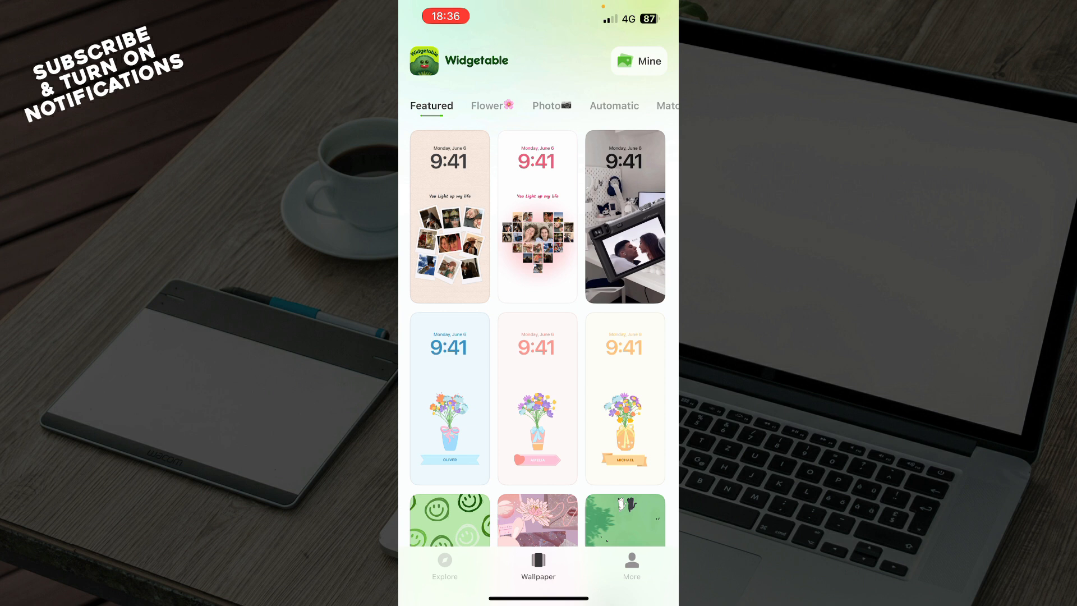
- Visit the More page, then return to Explore showing the Hot lock widget list
left_click(630, 564)
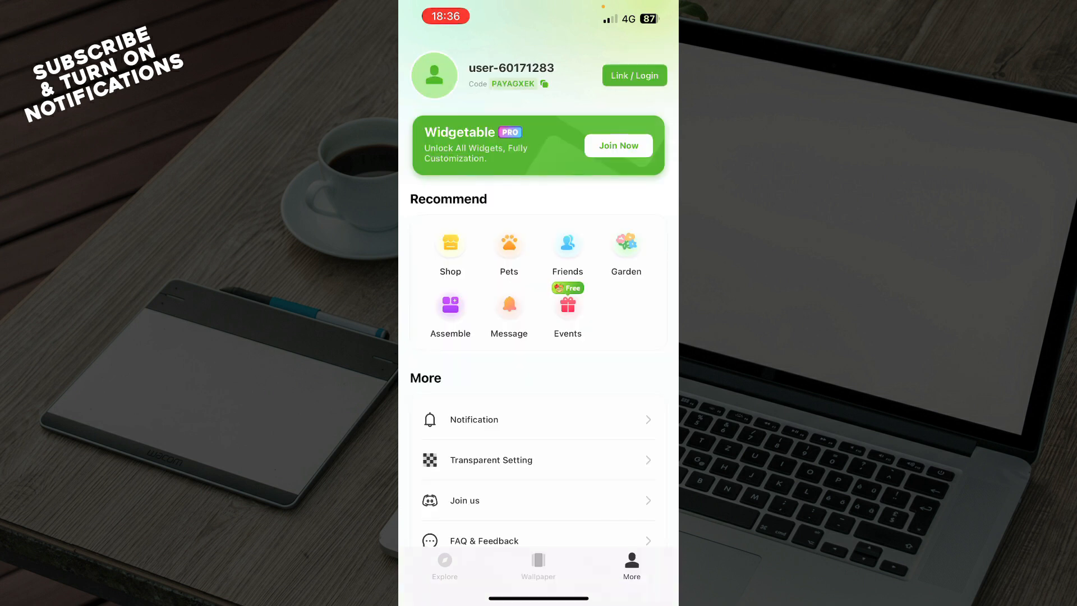
left_click(444, 567)
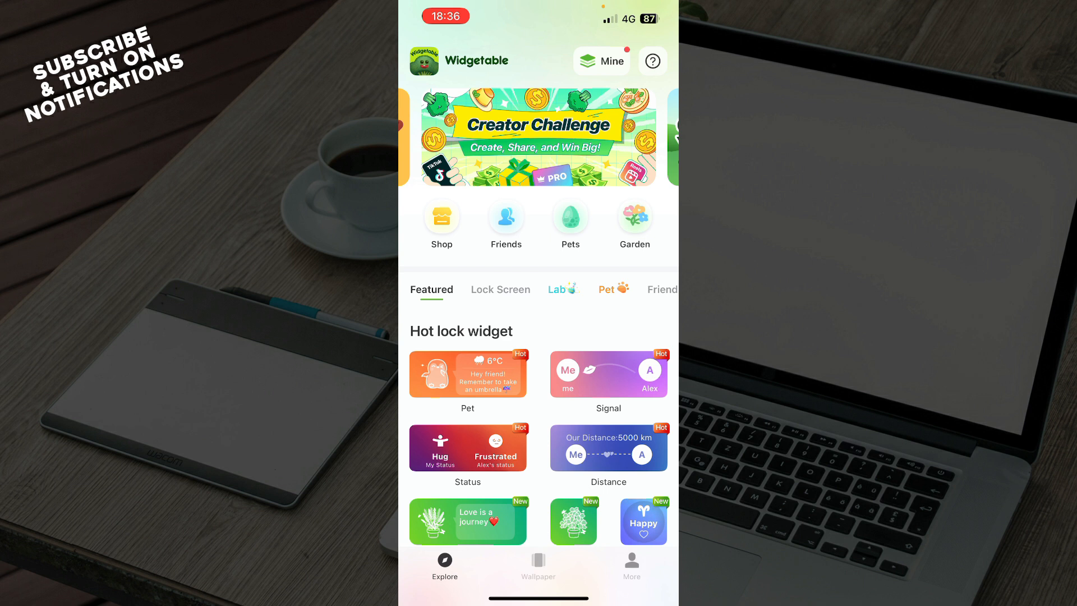
- Browse the Photo wallpaper category and open the heart-shaped photo-collage template for editing
left_click(538, 567)
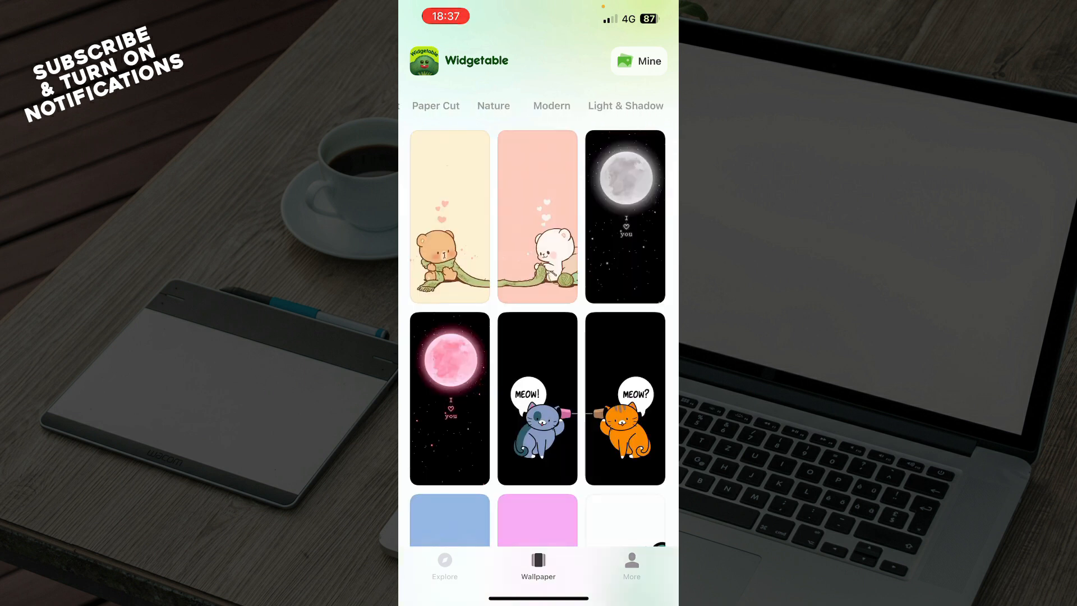
scroll("left", 3)
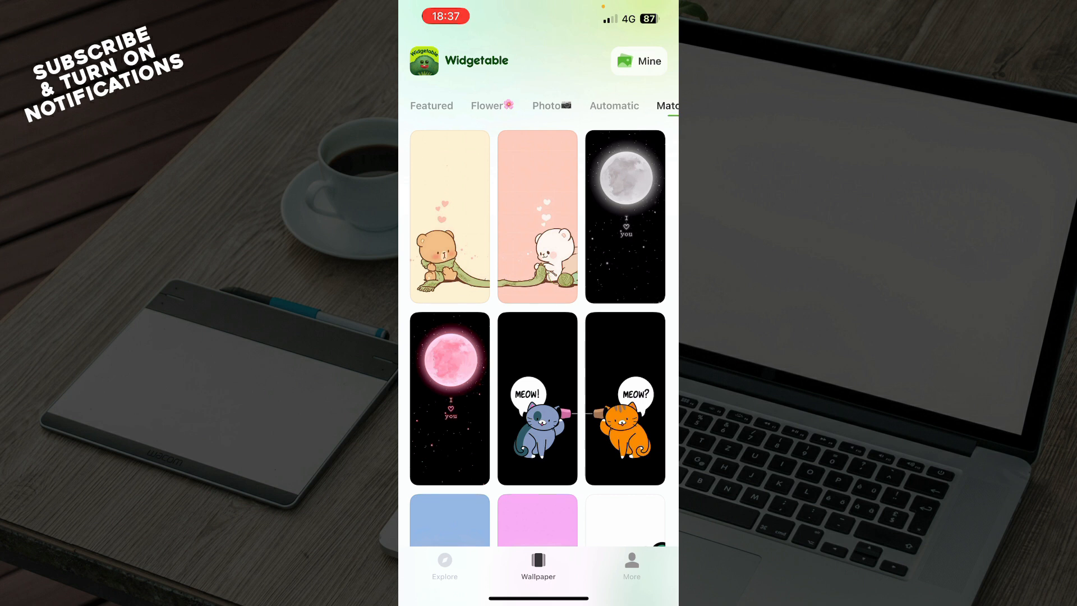
left_click(546, 106)
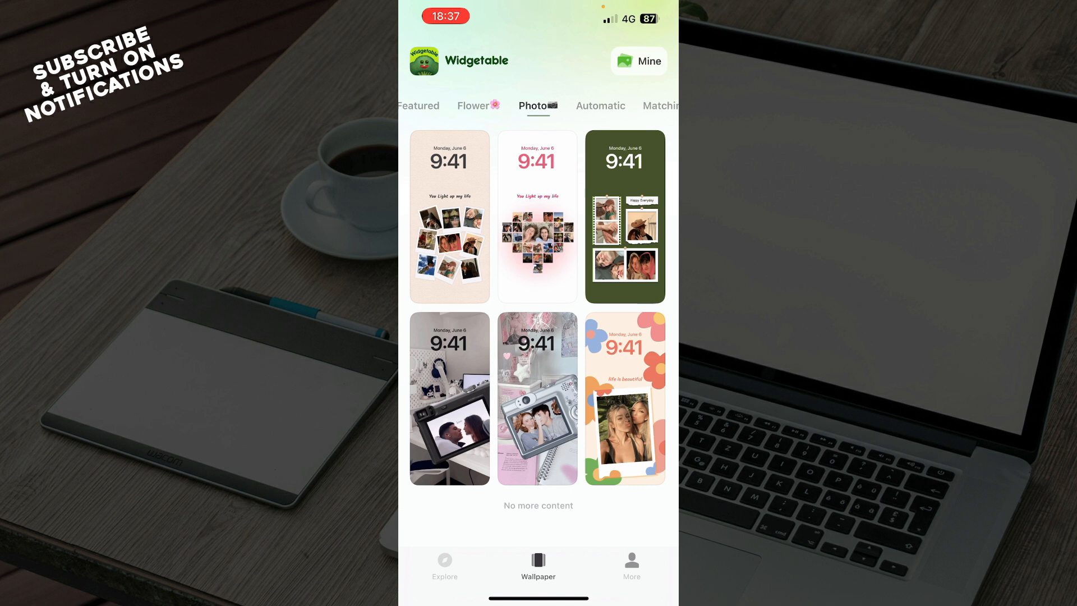
left_click(536, 216)
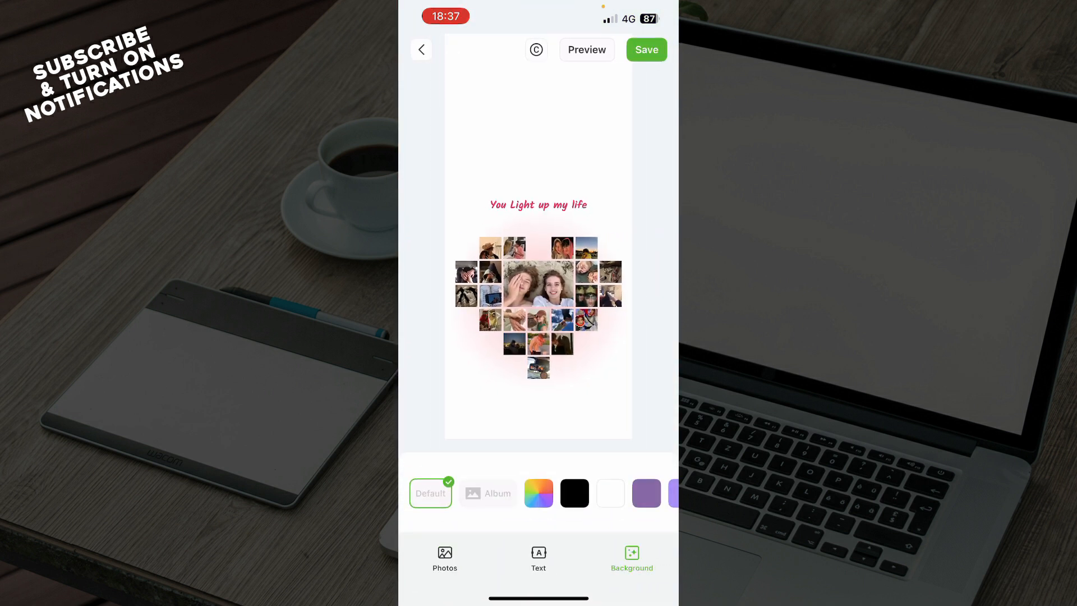
scroll("left", 3)
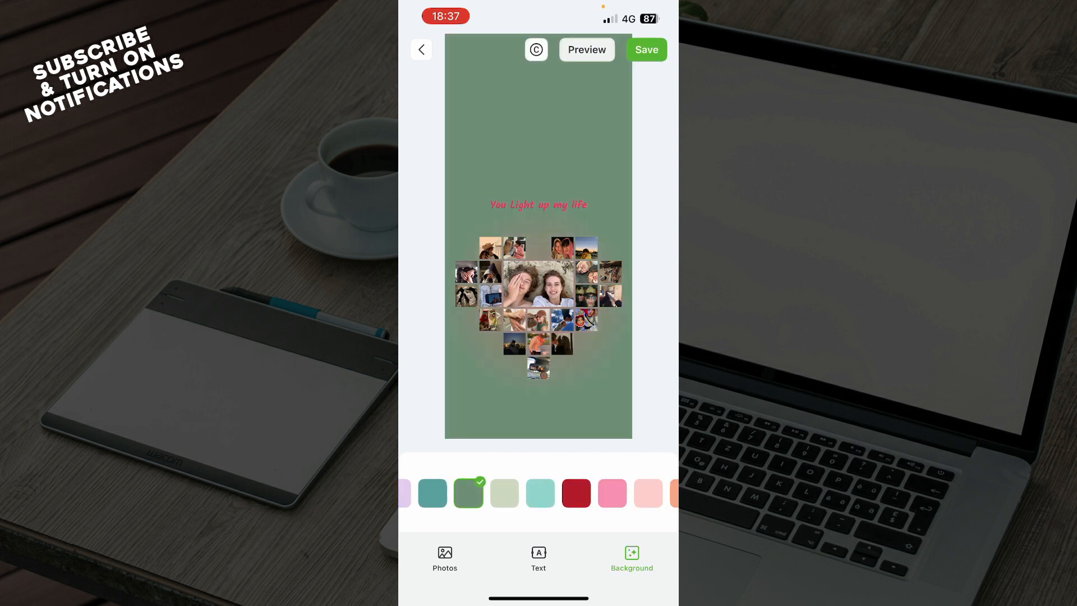
left_click(537, 493)
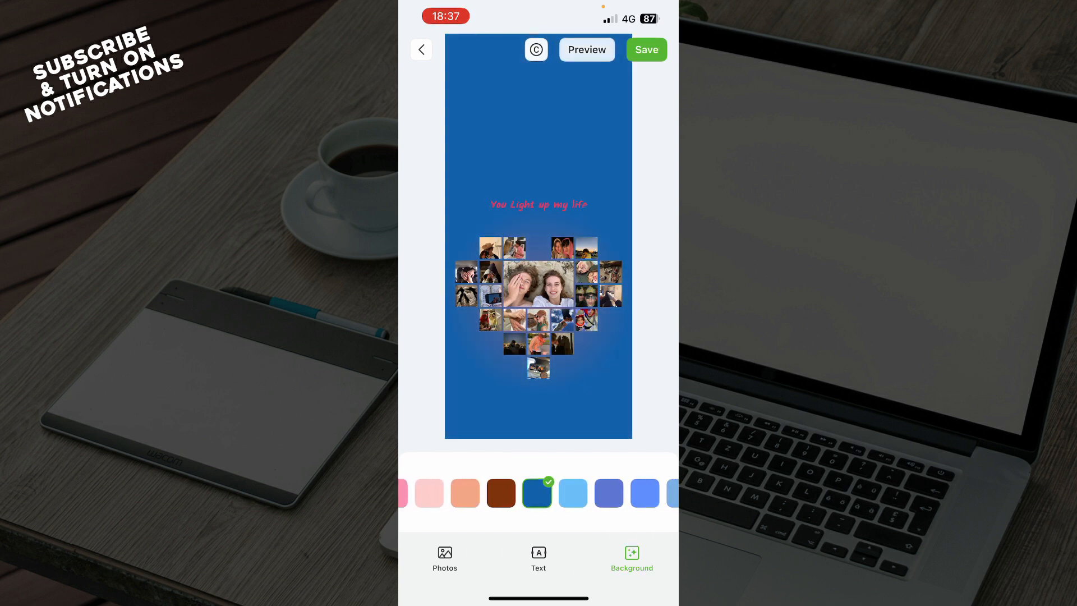
left_click(422, 49)
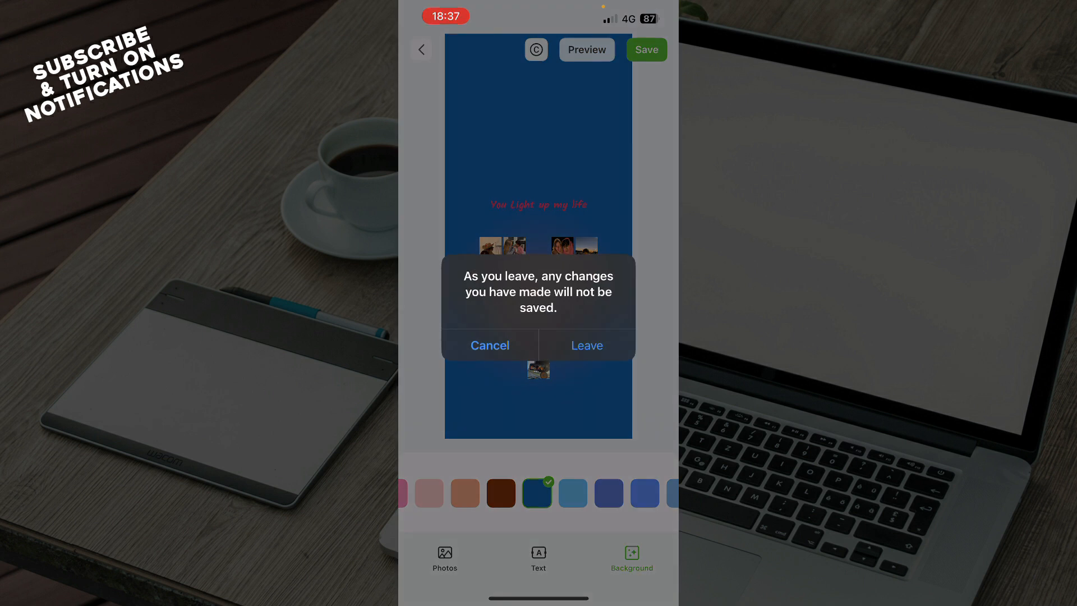
left_click(586, 346)
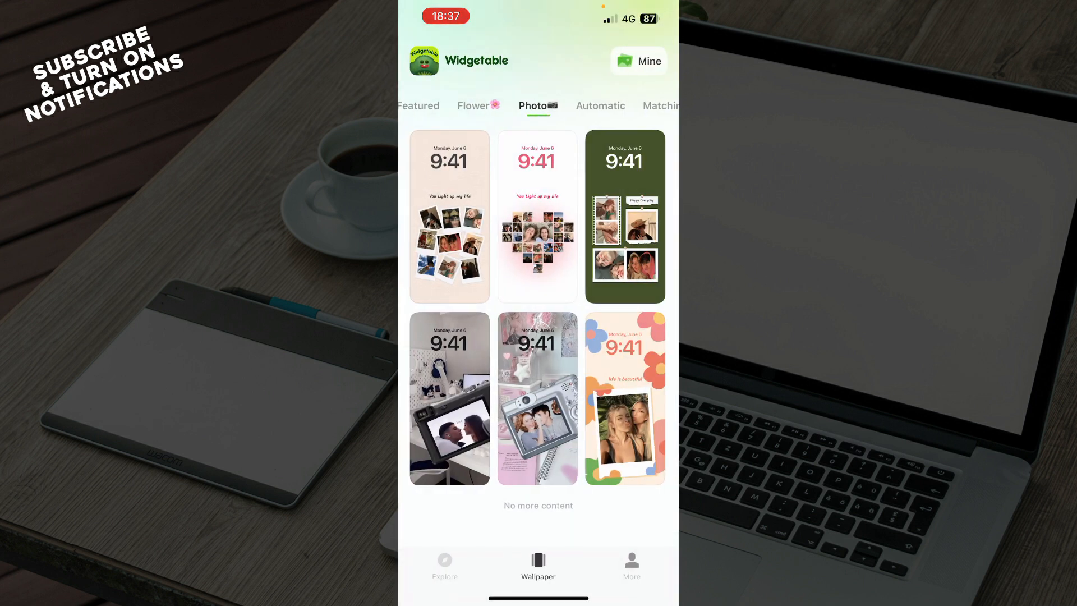